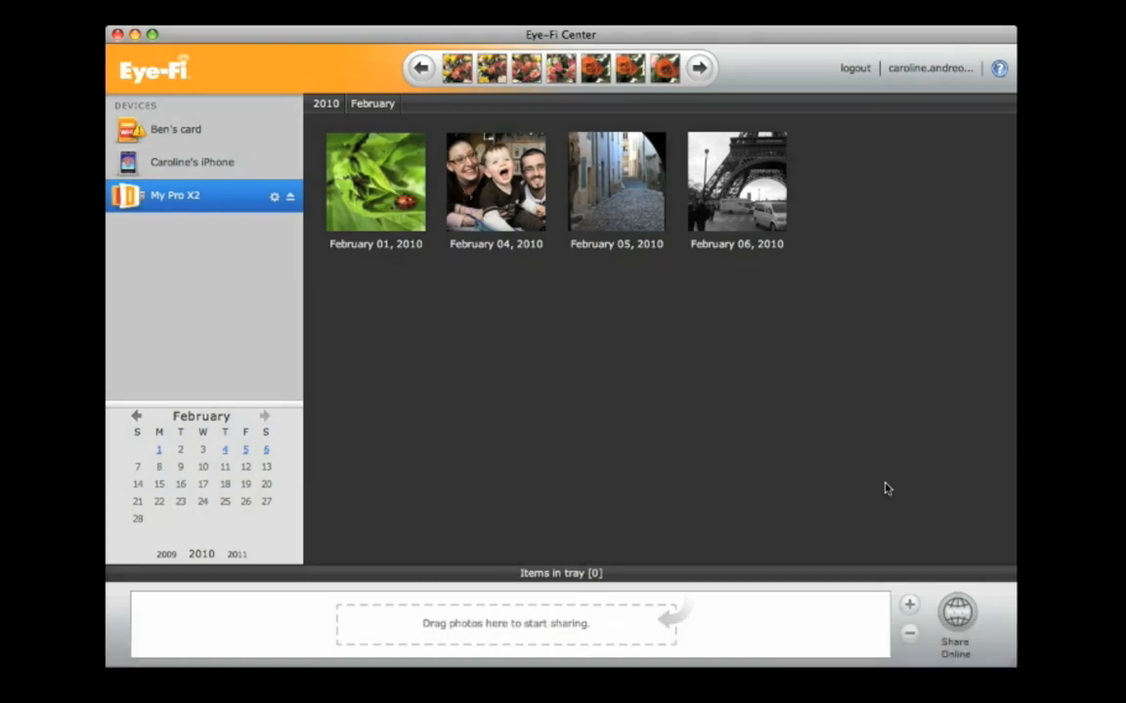
{"action": "mouse_move", "coordinate": [776, 360]}
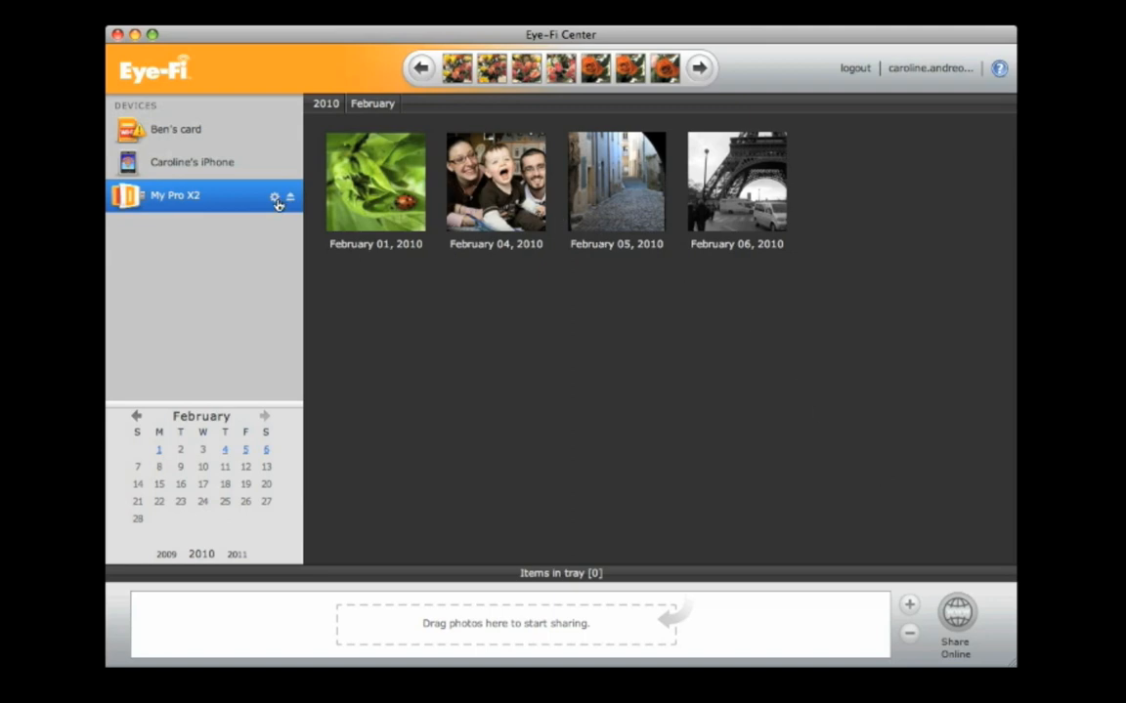
Step: Bring up the My Pro X2 card's settings on the Networks page
{"action": "left_click", "coordinate": [275, 198]}
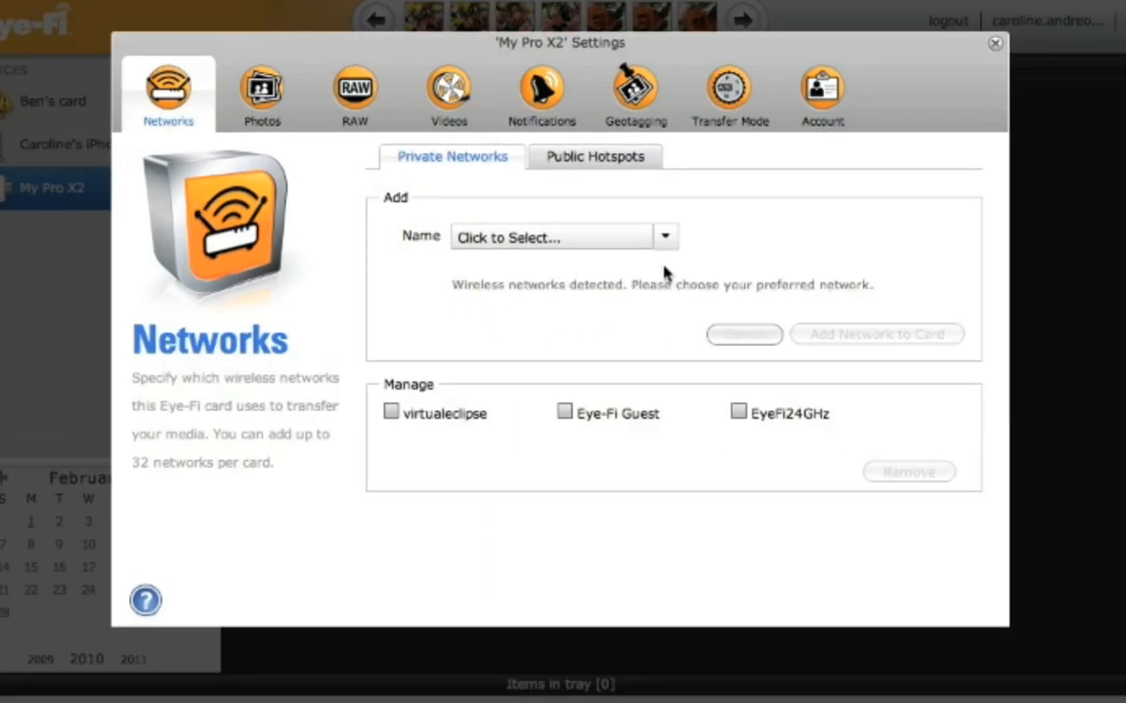
{"action": "left_click", "coordinate": [664, 237]}
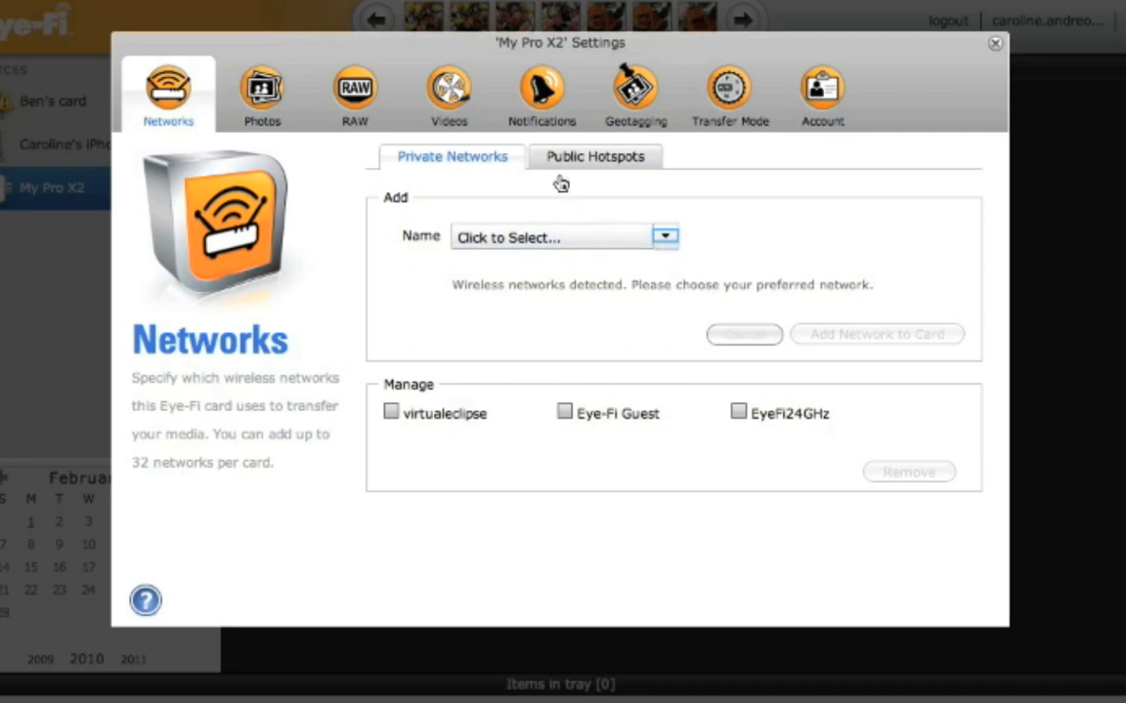
Step: Review the Photos upload destination choices, then show the Online sharing site chooser
{"action": "left_click", "coordinate": [260, 88]}
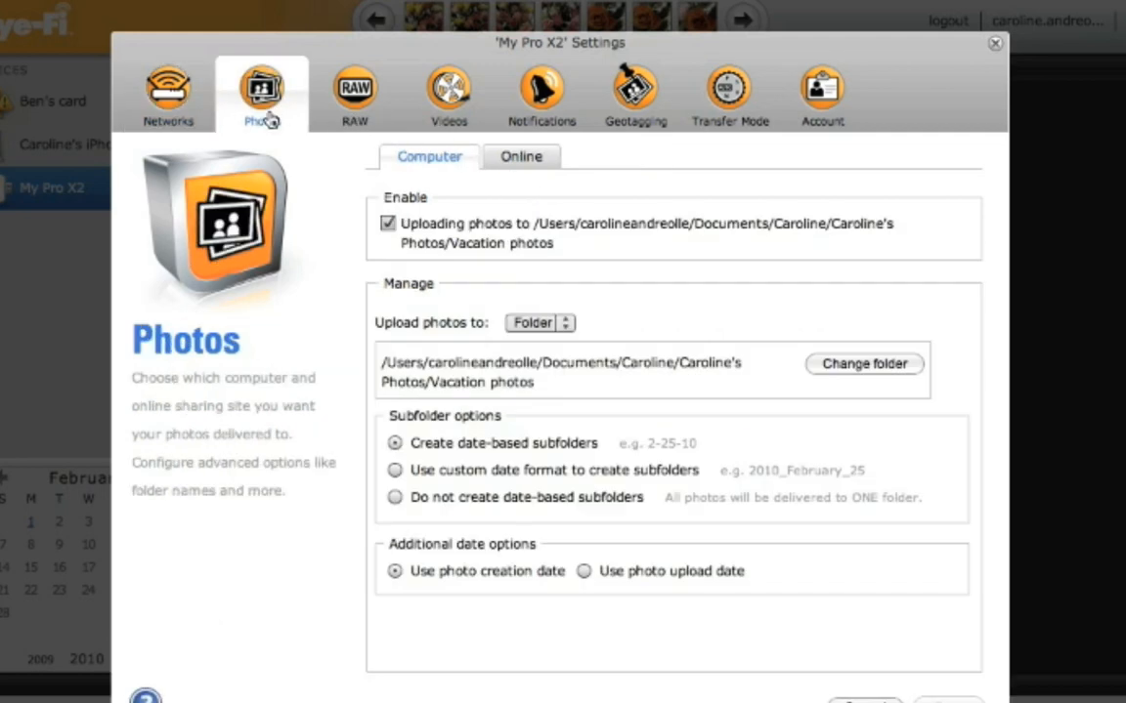
{"action": "mouse_move", "coordinate": [432, 191]}
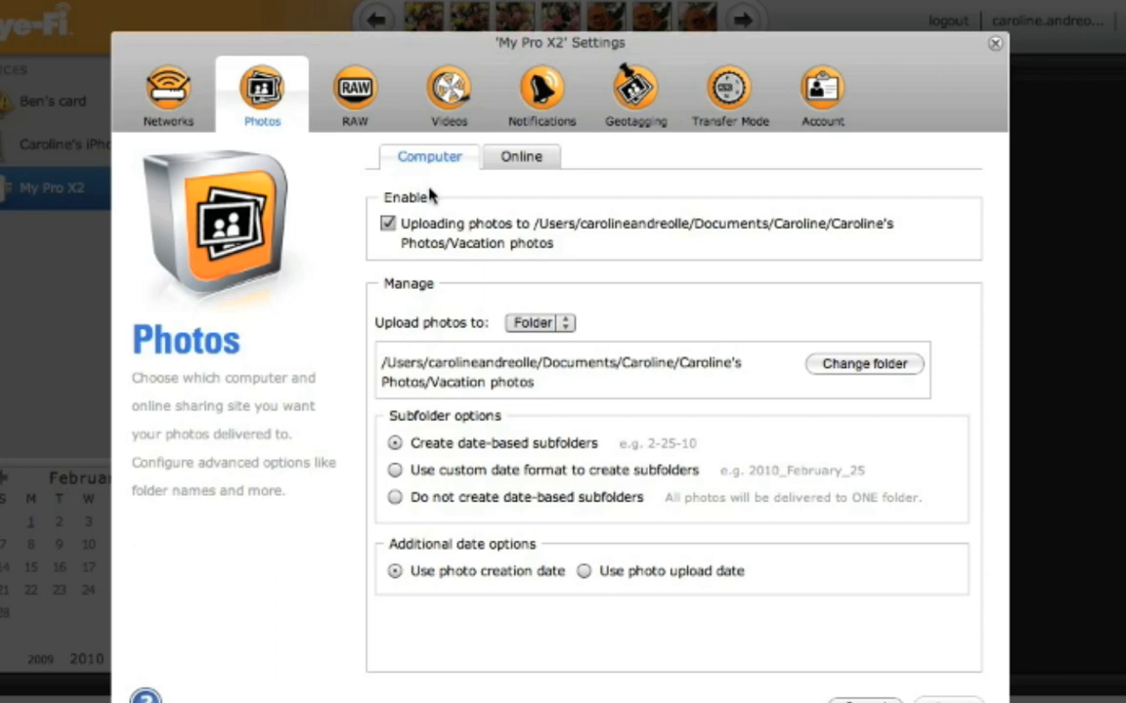
{"action": "mouse_move", "coordinate": [449, 232]}
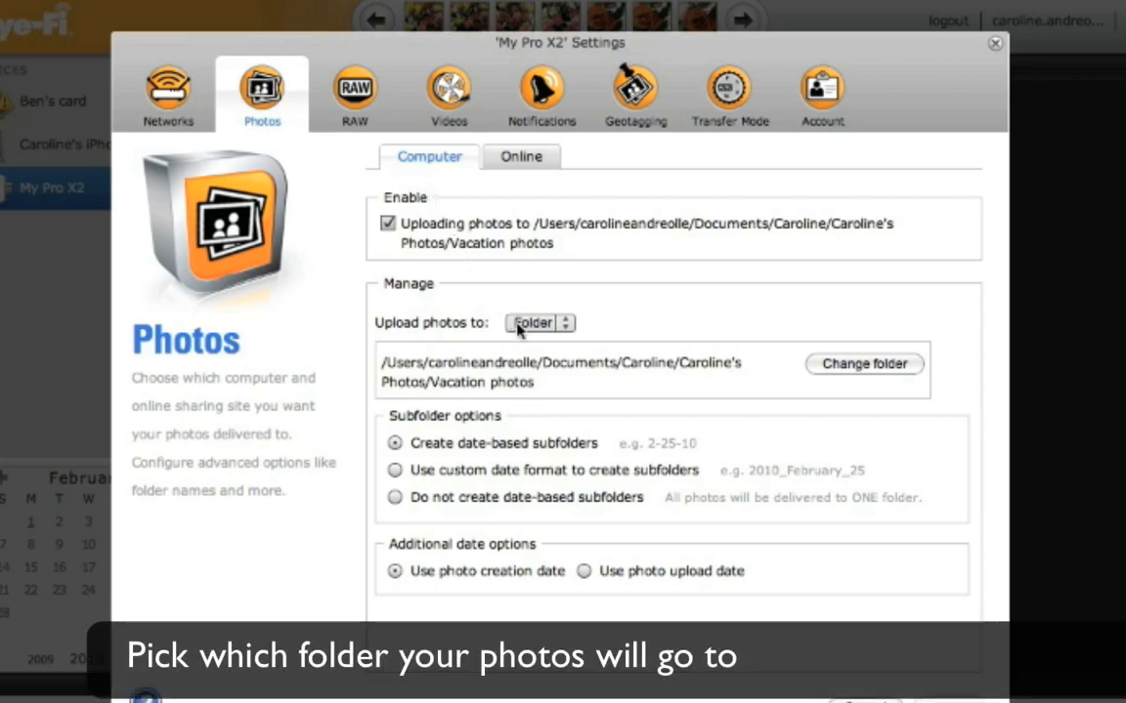
{"action": "left_click", "coordinate": [537, 323]}
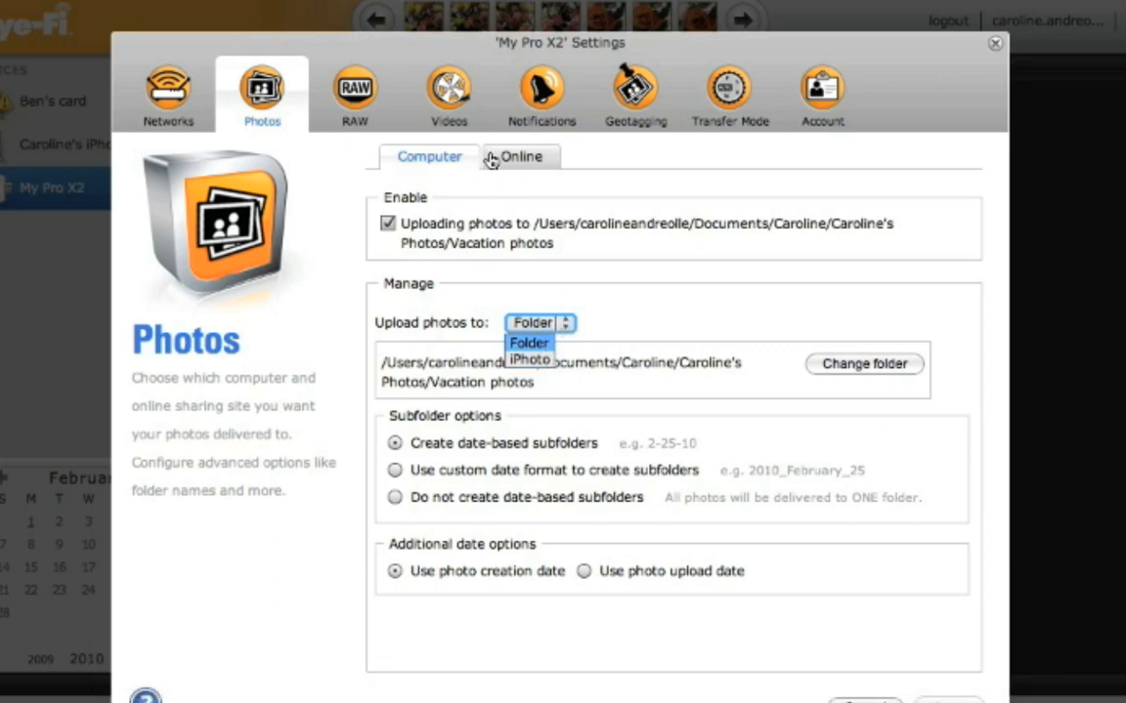
{"action": "left_click", "coordinate": [520, 157]}
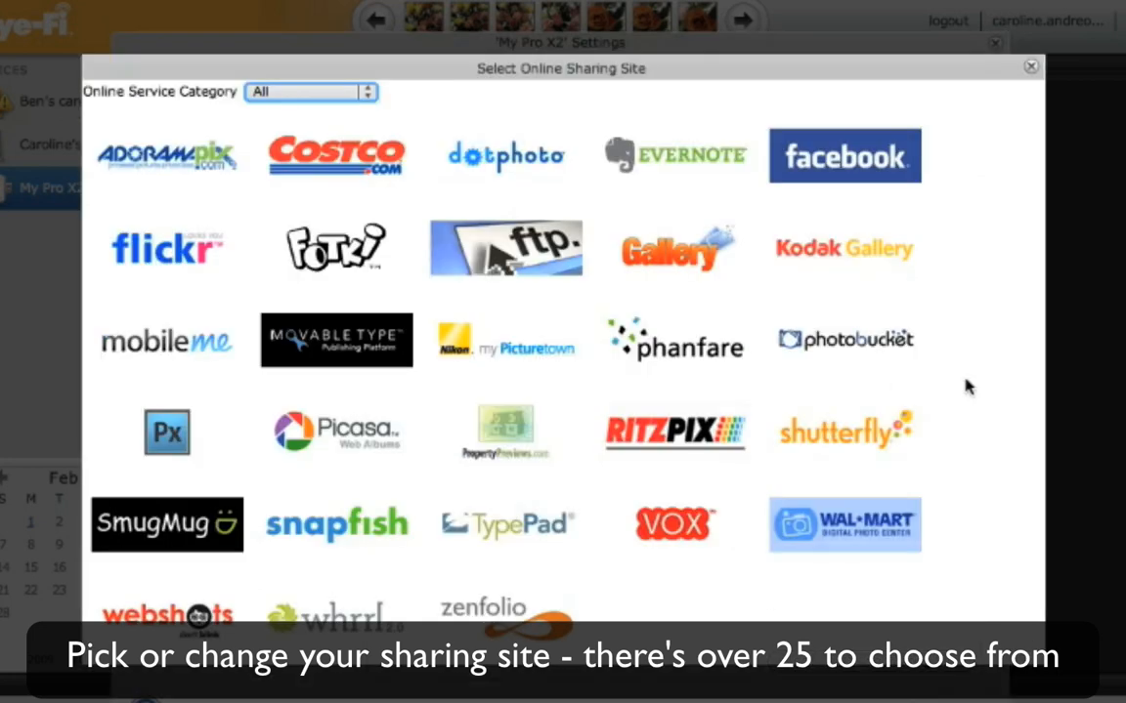
Step: Dismiss the settings windows and return to the February photo library
{"action": "left_click", "coordinate": [1028, 67]}
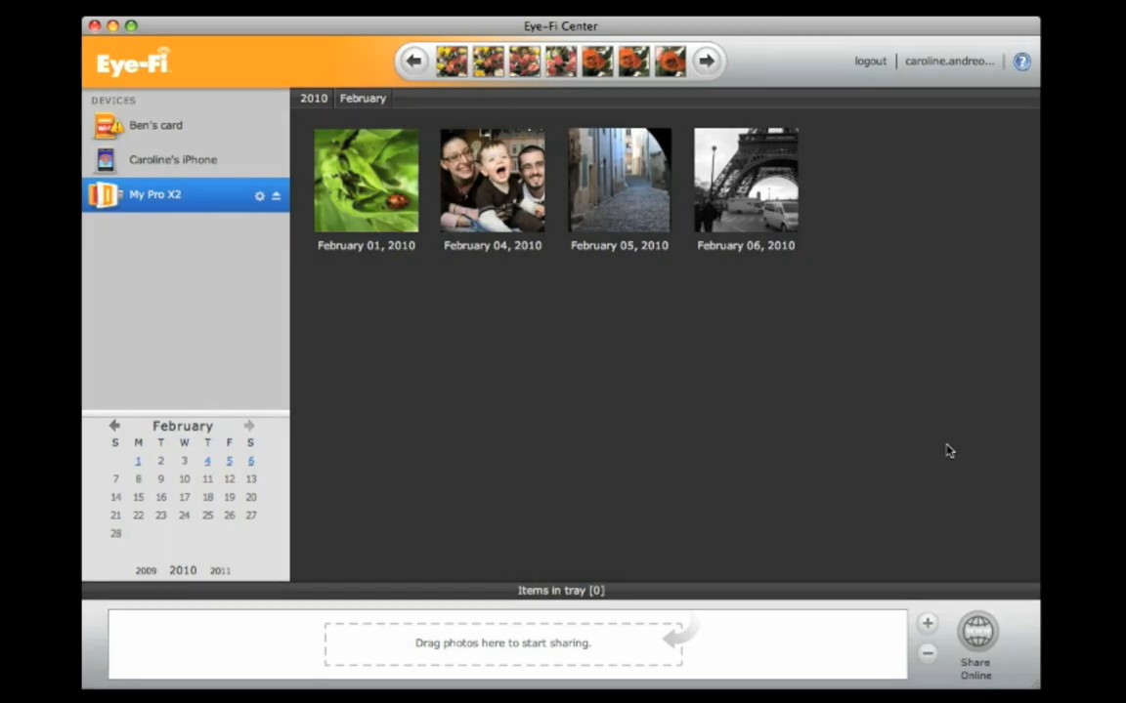
{"action": "mouse_move", "coordinate": [774, 400]}
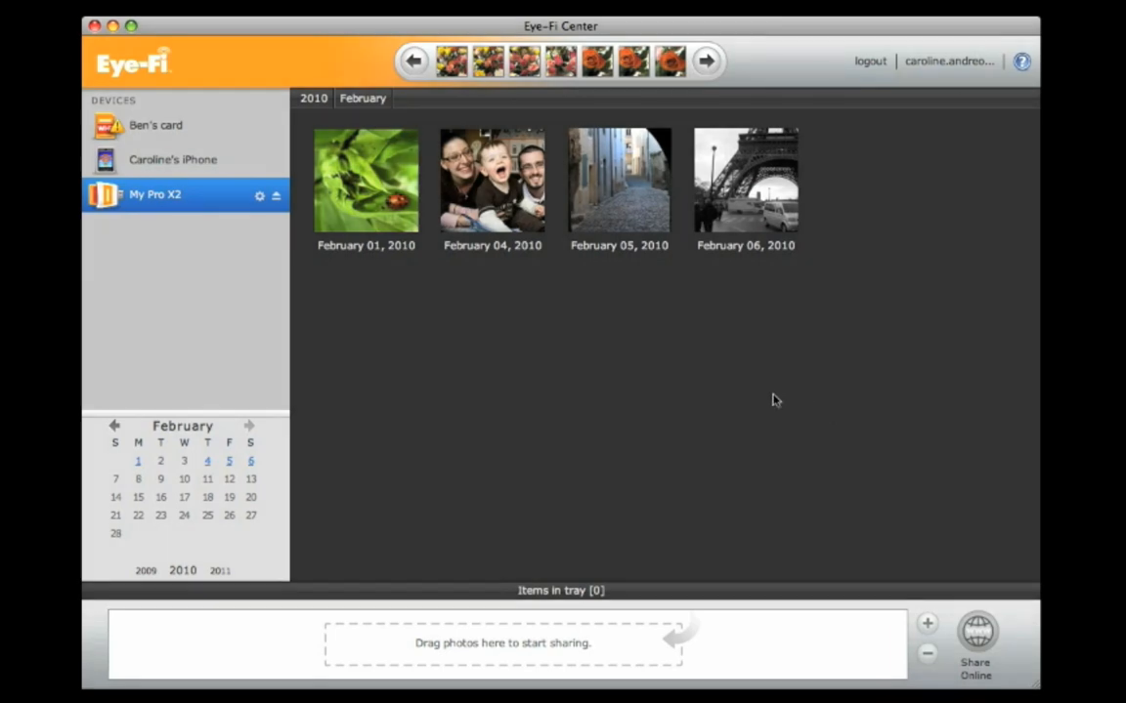
{"action": "mouse_move", "coordinate": [134, 422]}
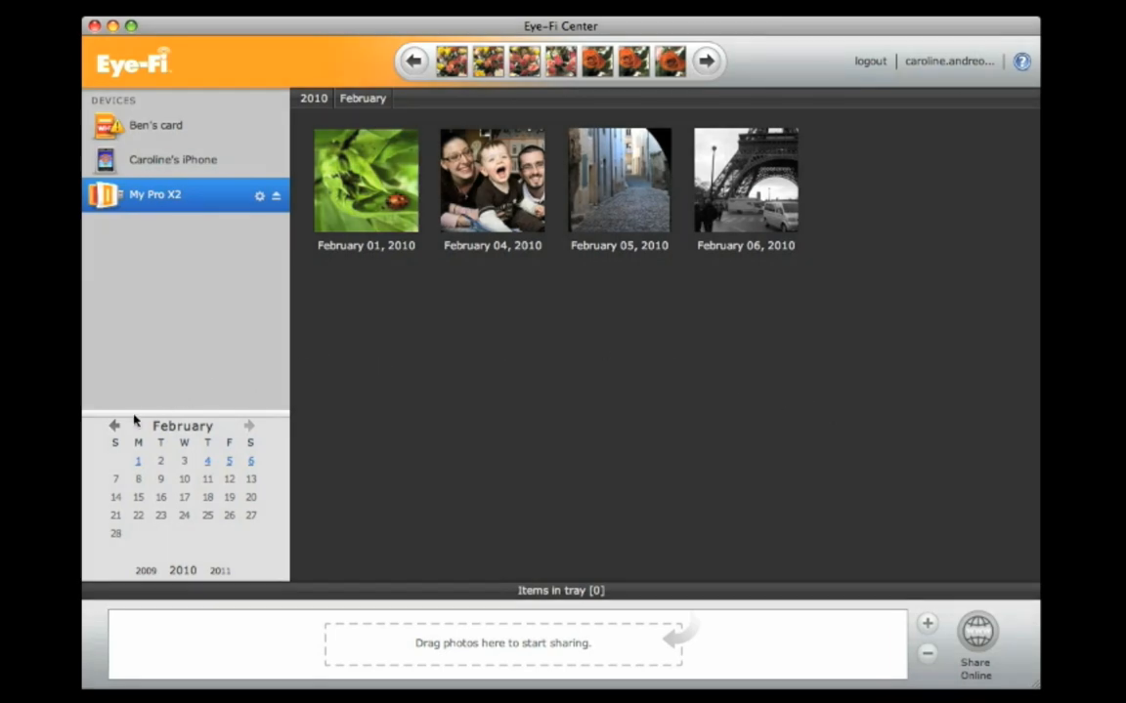
Step: Show the 17 photos from February 6, 2010 and select the Notre-Dame thumbnail
{"action": "left_click", "coordinate": [113, 426]}
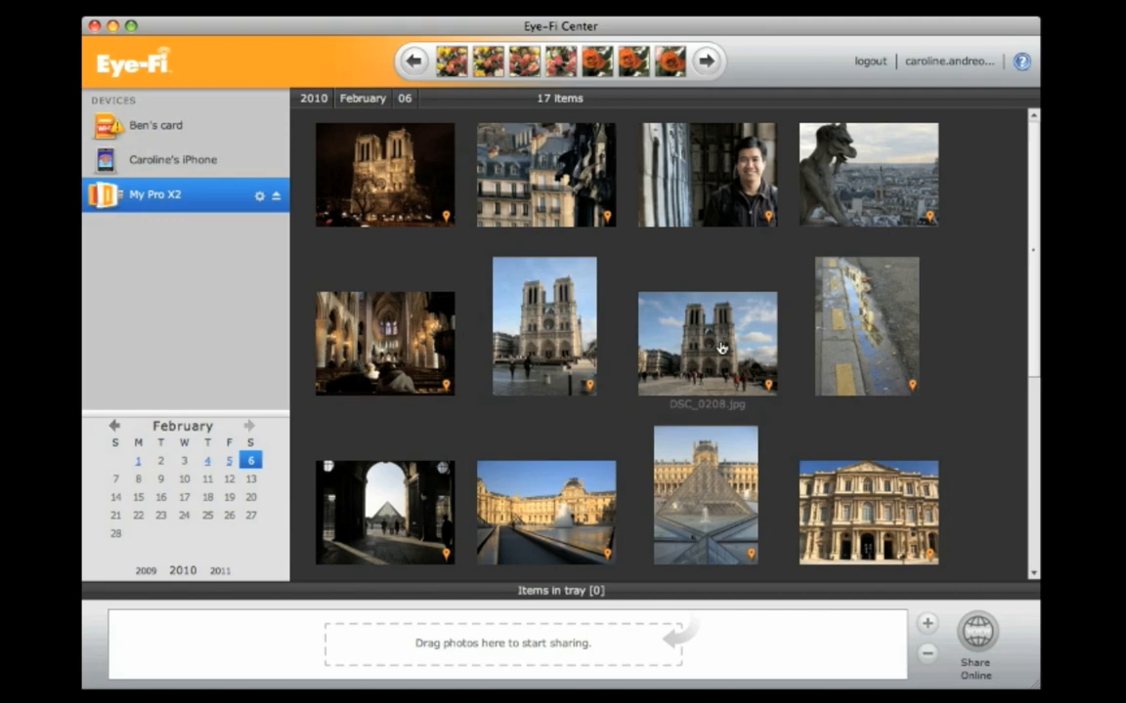
{"action": "left_click", "coordinate": [707, 342]}
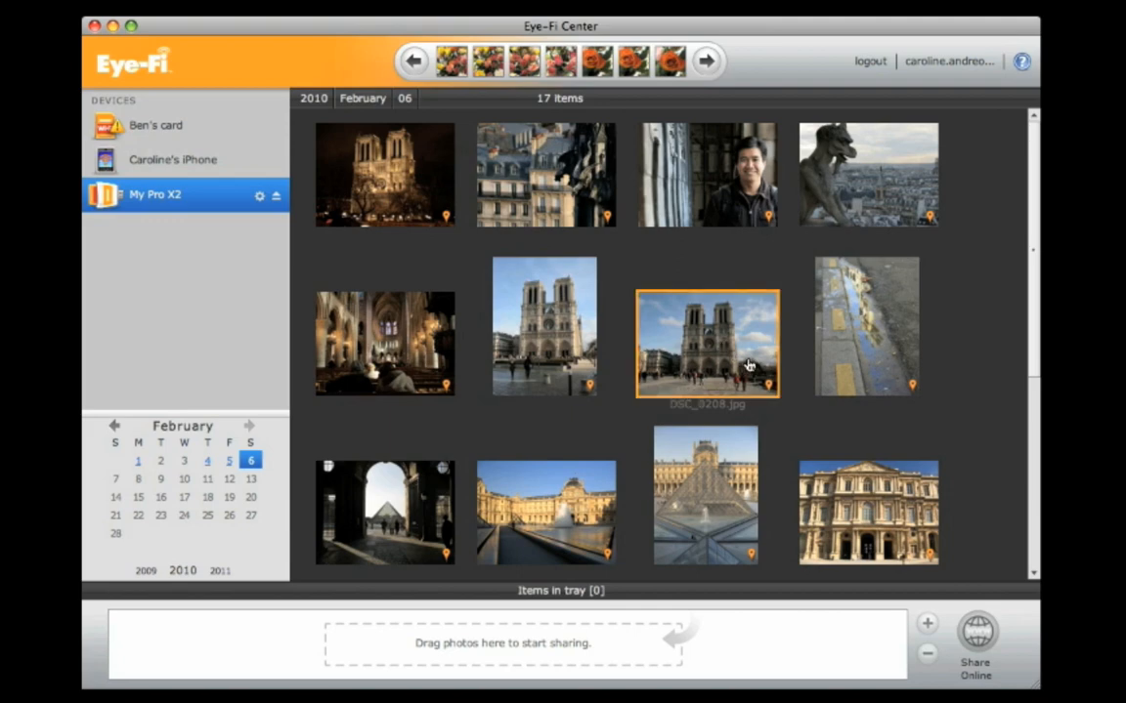
Step: View DSC_0208.jpg large, then flip to its details and Paris location map
{"action": "double_click", "coordinate": [708, 343]}
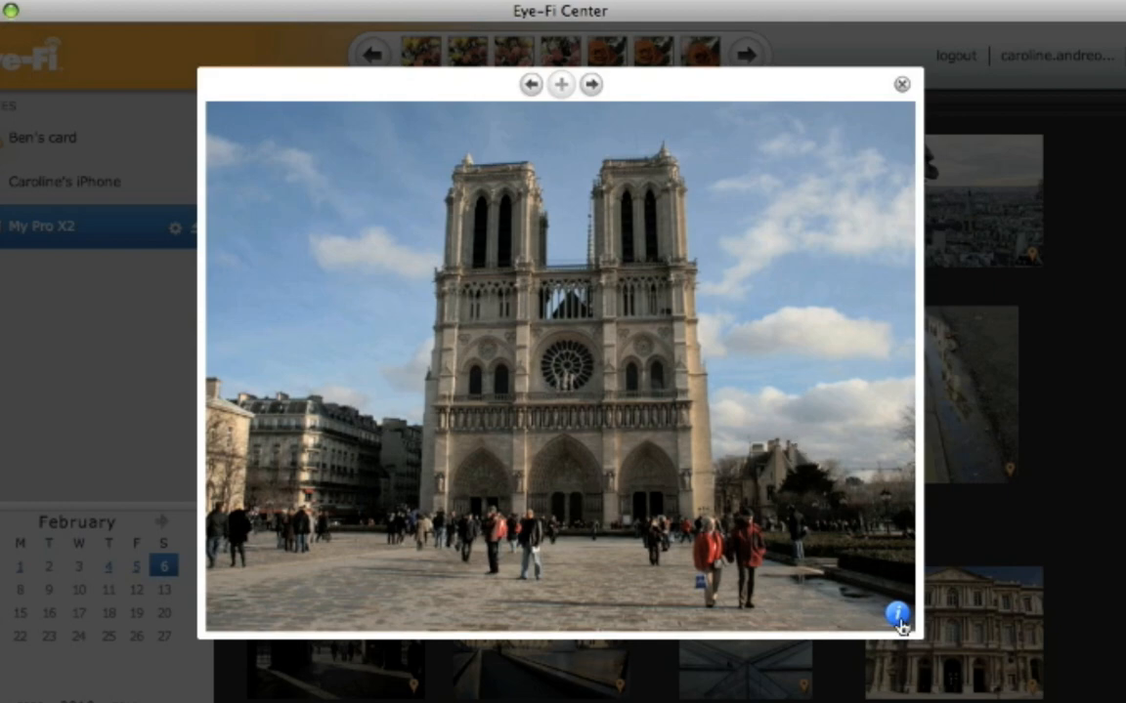
{"action": "left_click", "coordinate": [897, 609]}
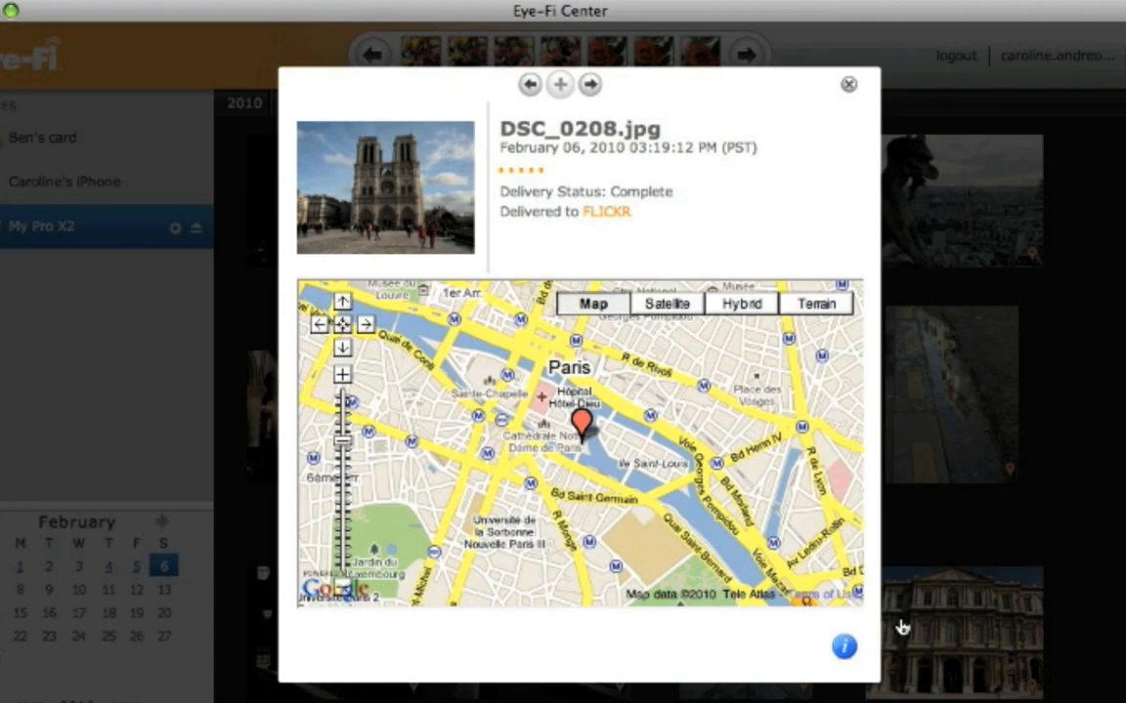
{"action": "mouse_move", "coordinate": [758, 381]}
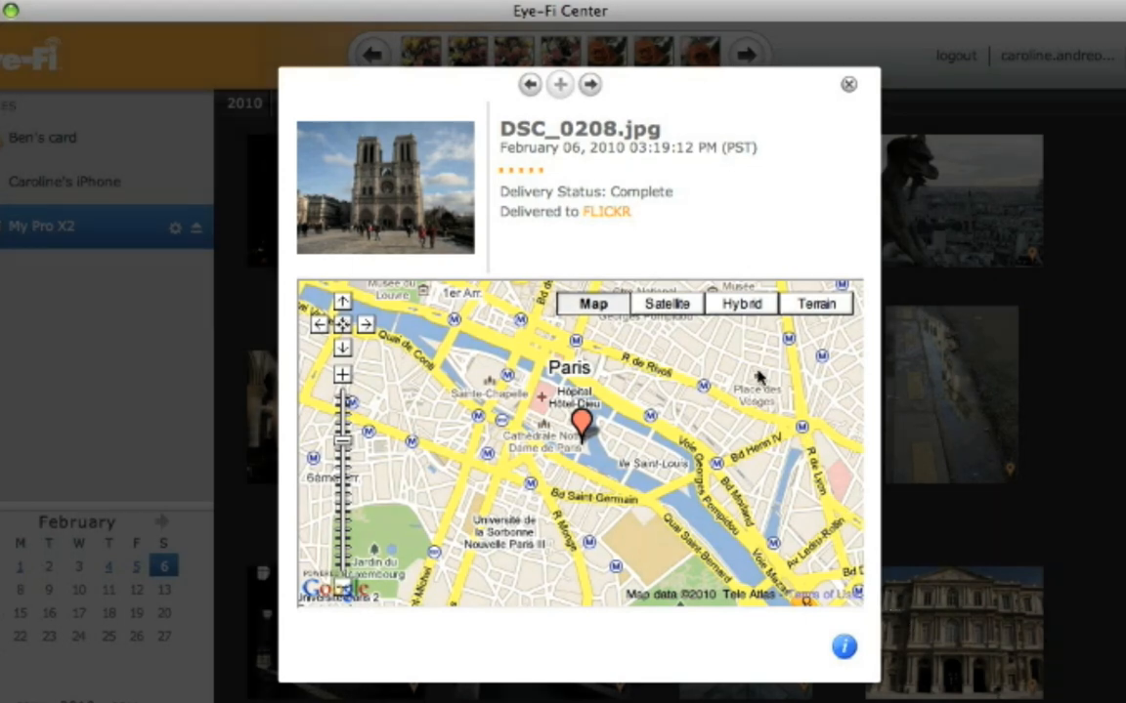
Step: Show the map as satellite imagery, then follow the photo's Flickr delivery link
{"action": "left_click", "coordinate": [664, 303]}
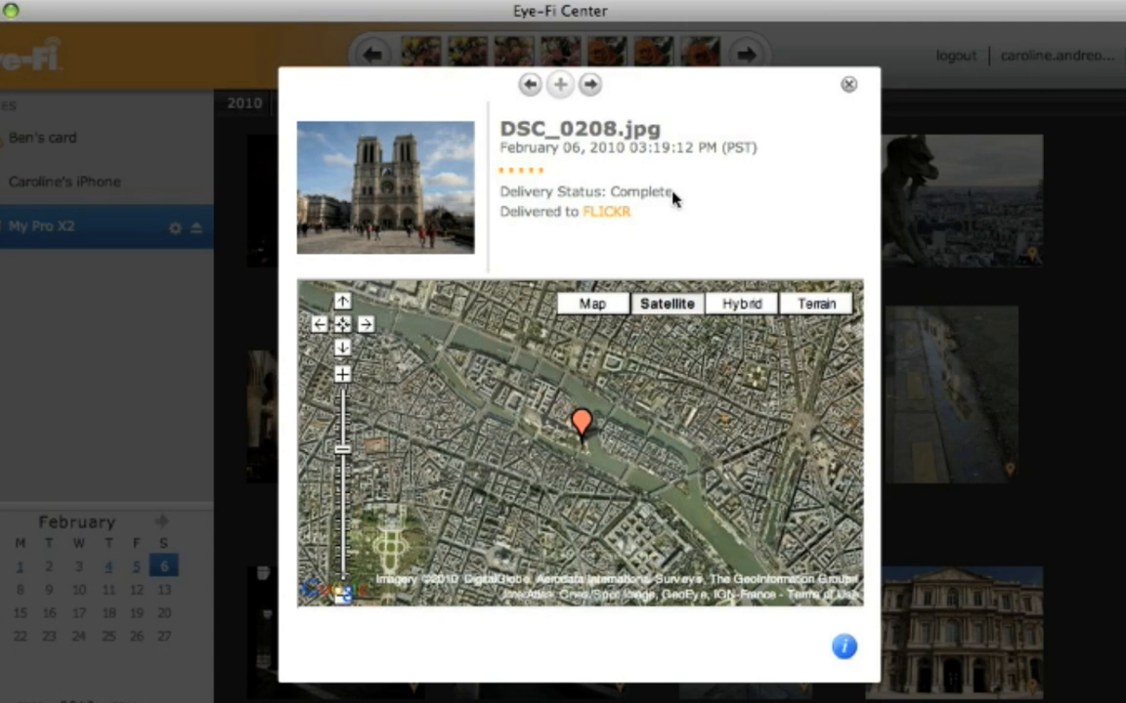
{"action": "mouse_move", "coordinate": [657, 197]}
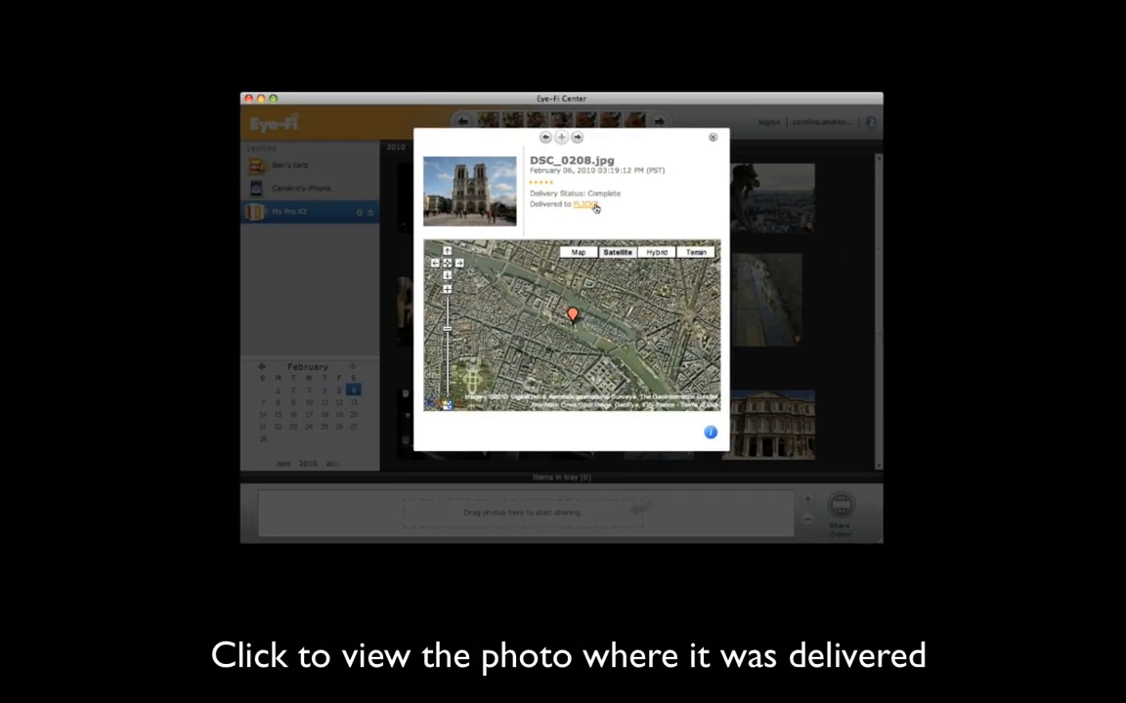
{"action": "left_click", "coordinate": [584, 205]}
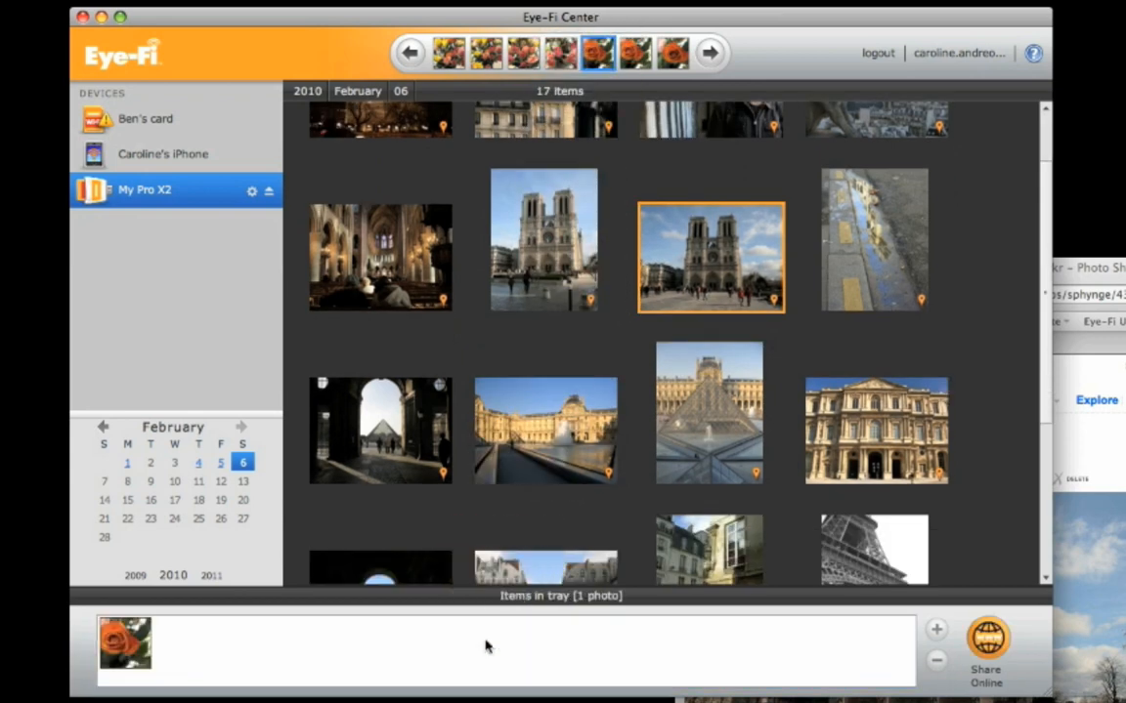
Step: Add the February 06 group to the tray and start sharing its 21 photos online
{"action": "left_click", "coordinate": [358, 90]}
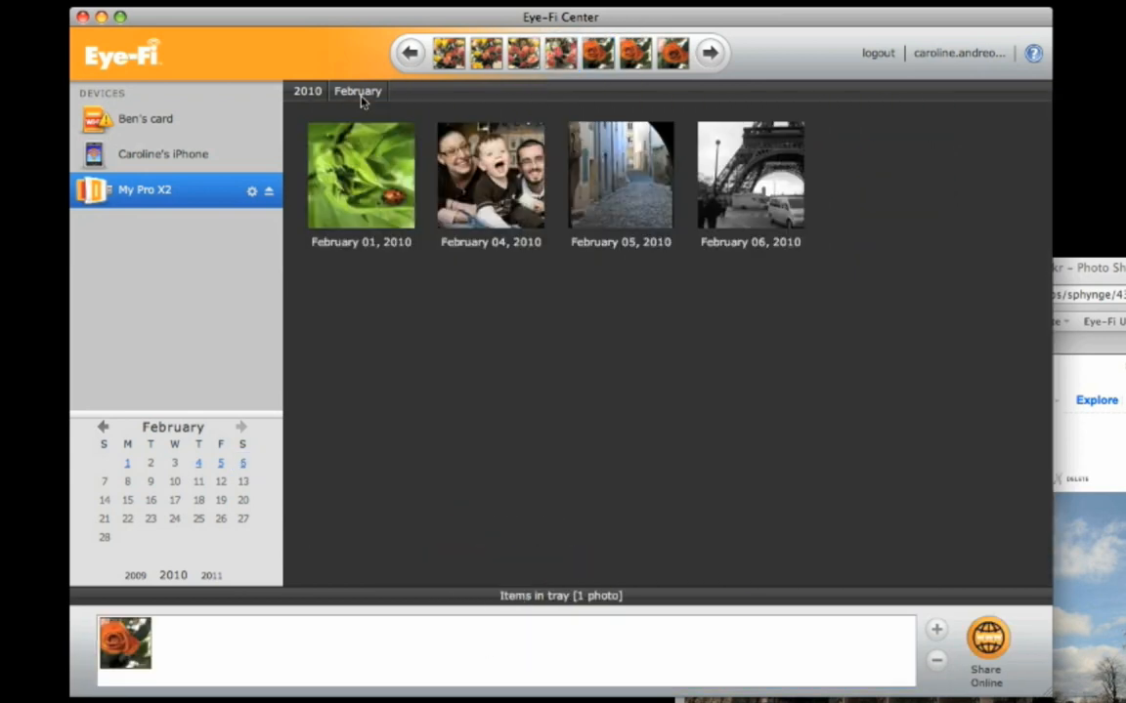
{"action": "left_click", "coordinate": [750, 174]}
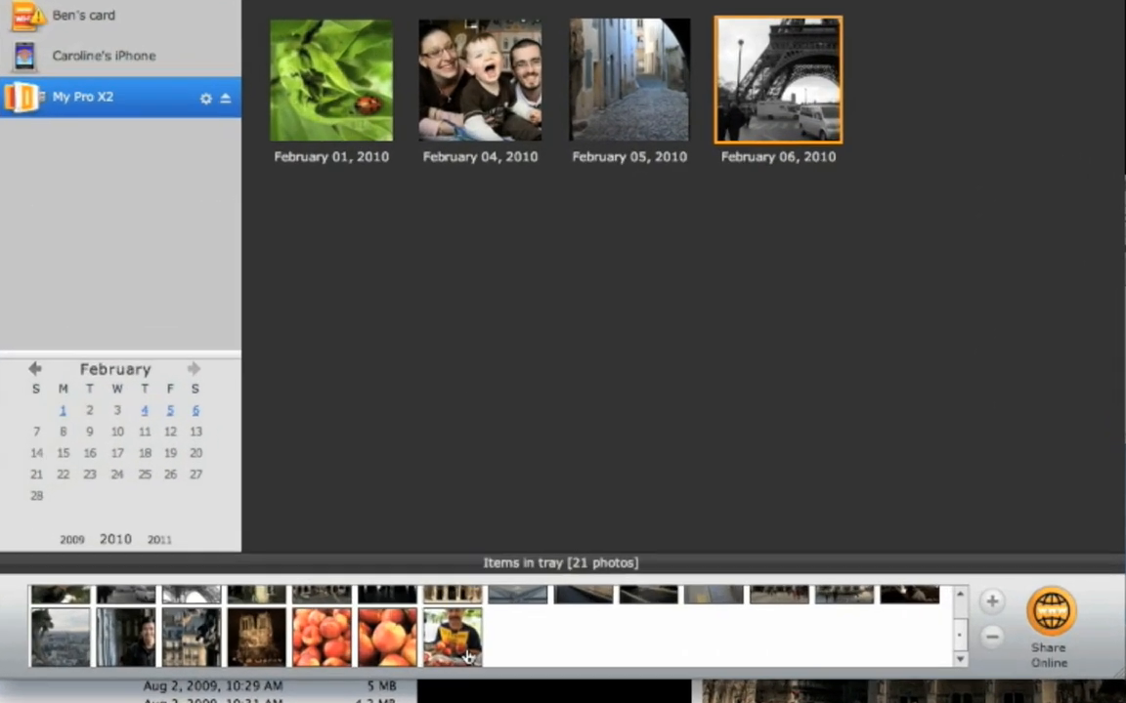
{"action": "left_click", "coordinate": [1051, 621]}
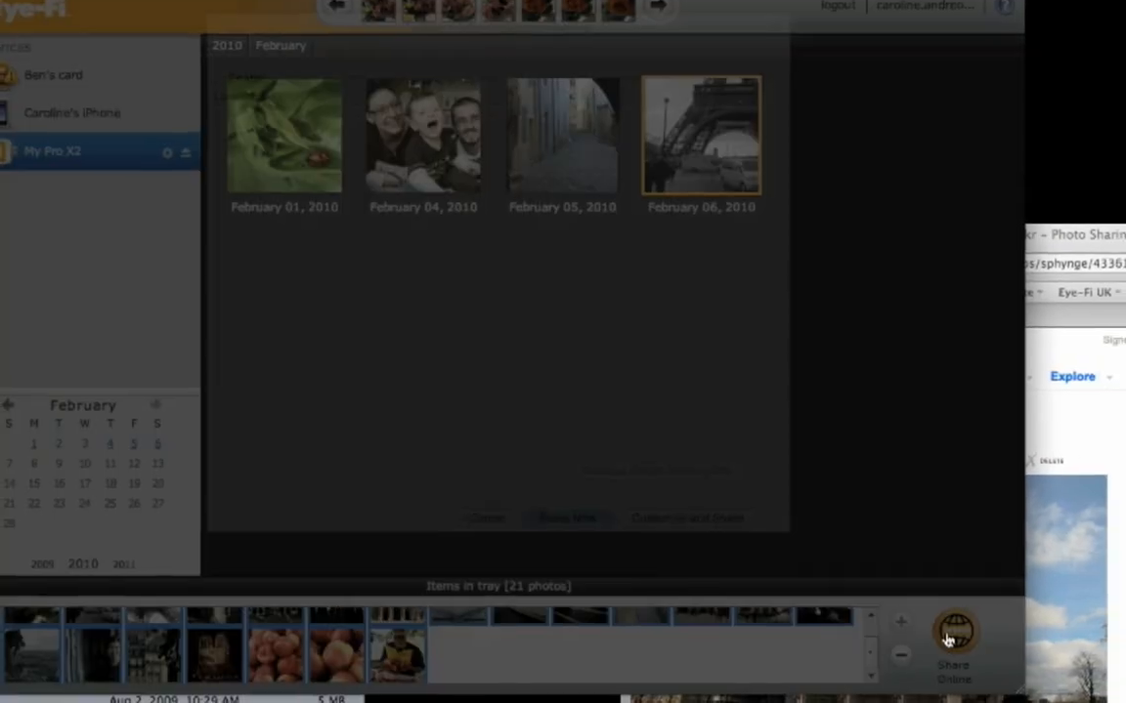
Step: Check the available sharing sites, then publish the tray photos to the Flickr Vacation pics album
{"action": "left_click", "coordinate": [954, 641]}
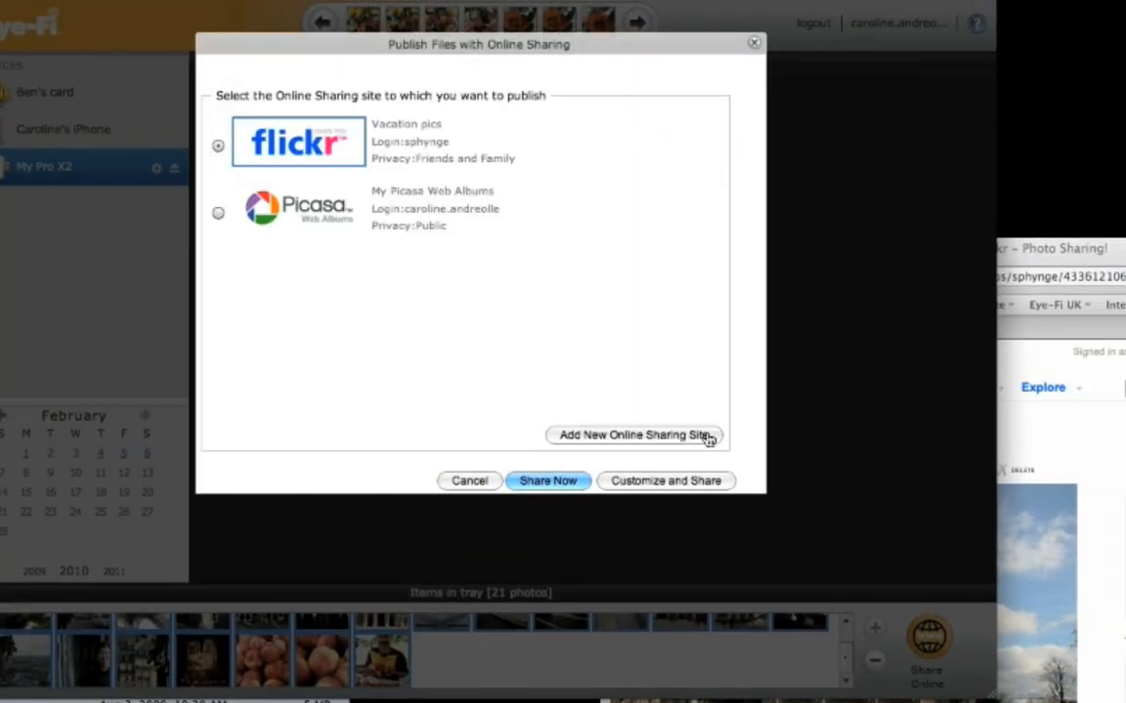
{"action": "left_click", "coordinate": [633, 434]}
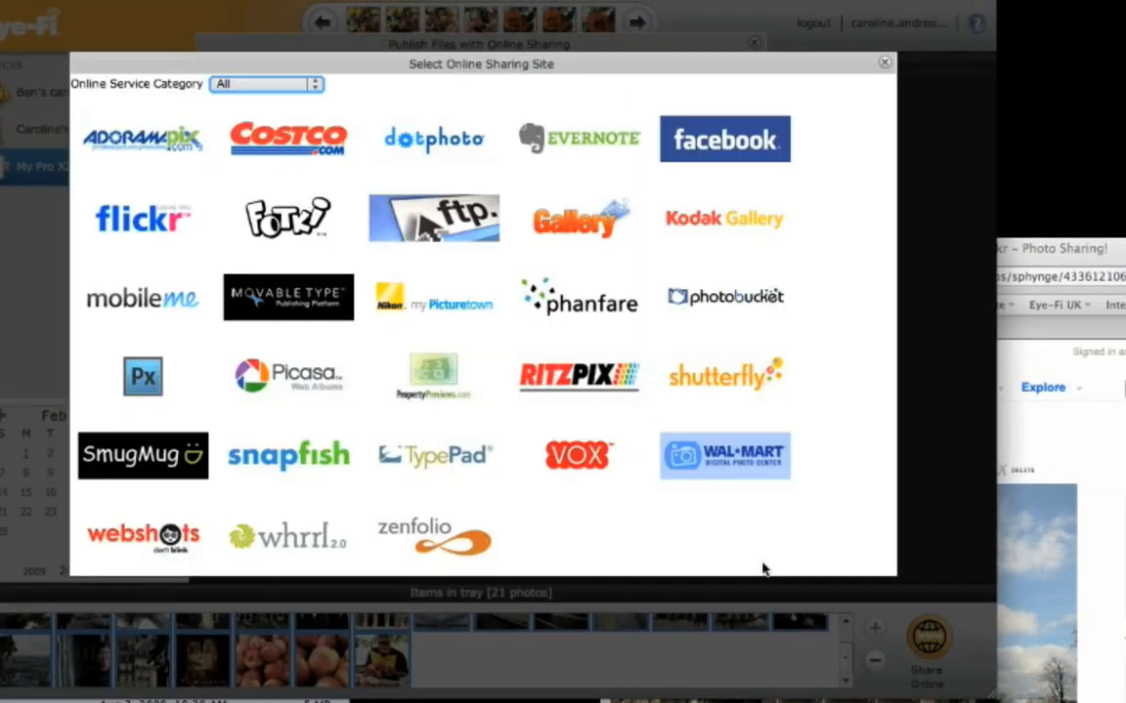
{"action": "left_click", "coordinate": [143, 219]}
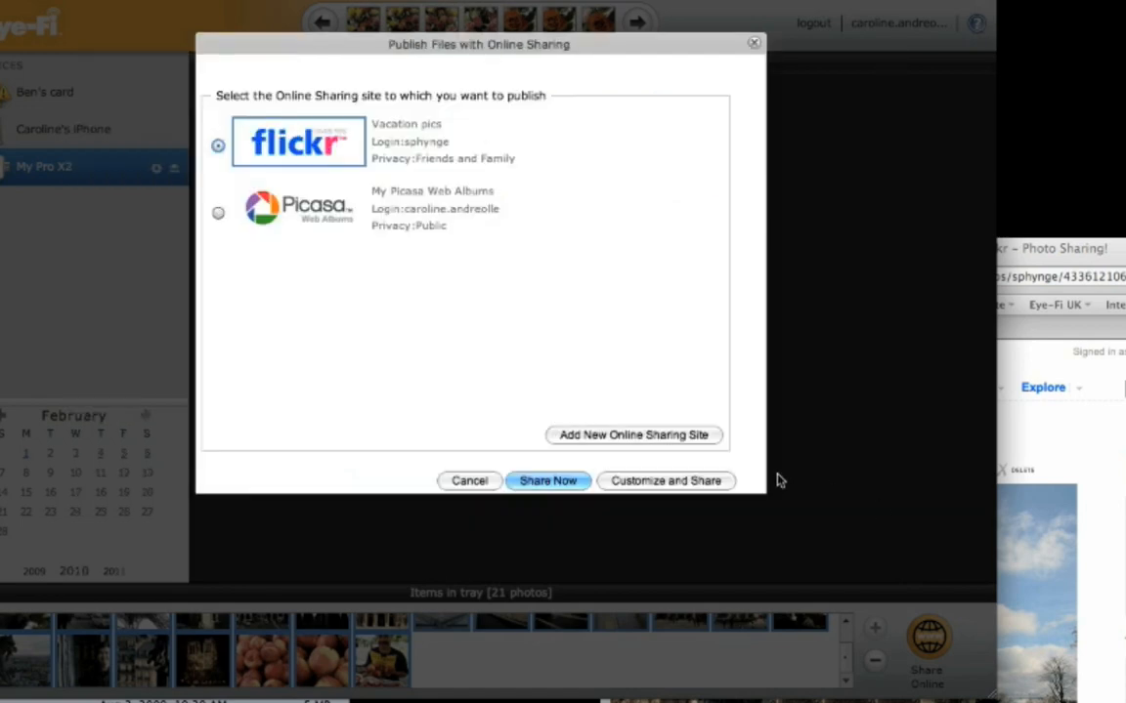
{"action": "left_click", "coordinate": [547, 480]}
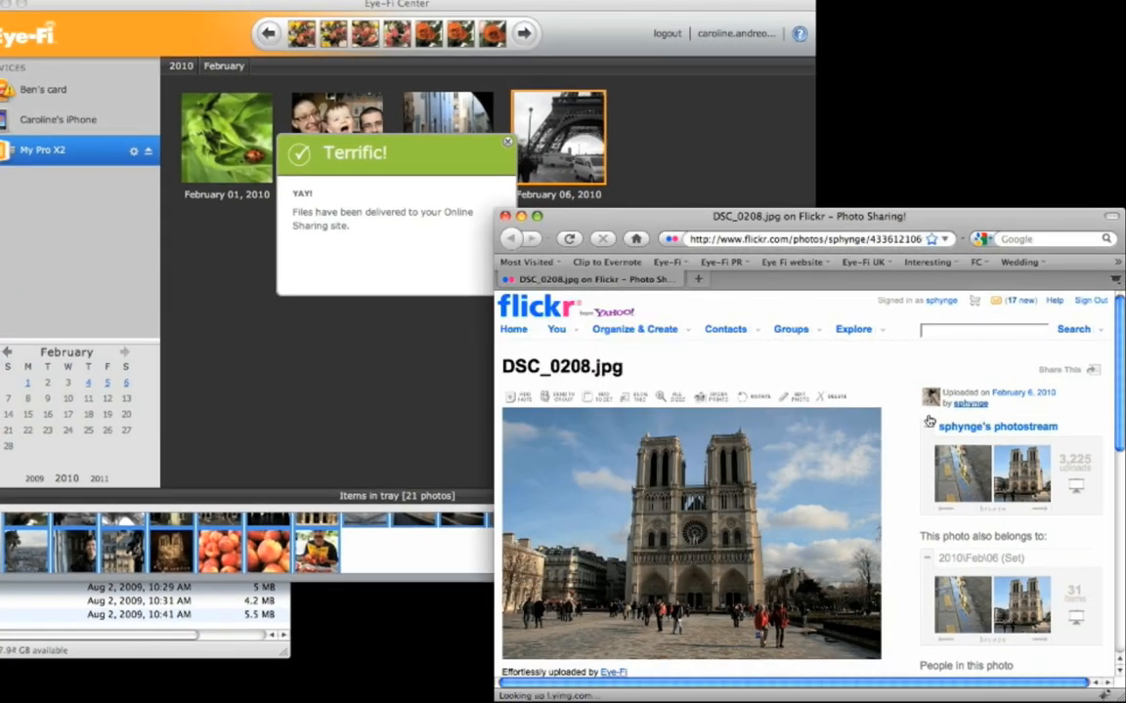